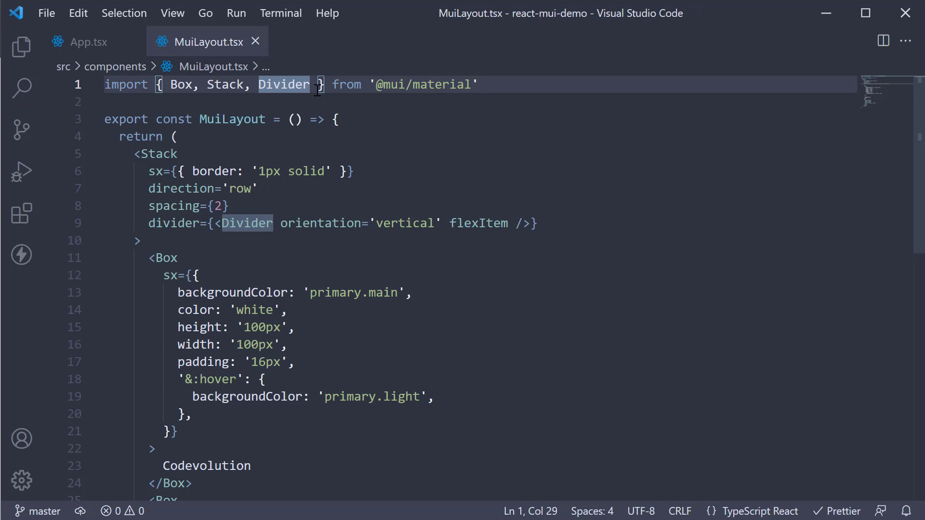
pyautogui.write(', Grid')
pyautogui.write('<>')
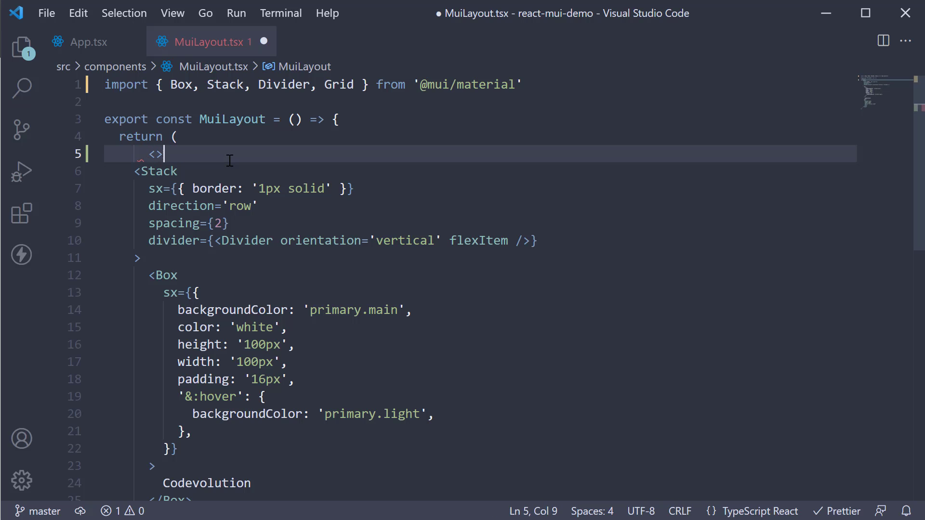
pyautogui.scroll(-3)
pyautogui.write('</>')
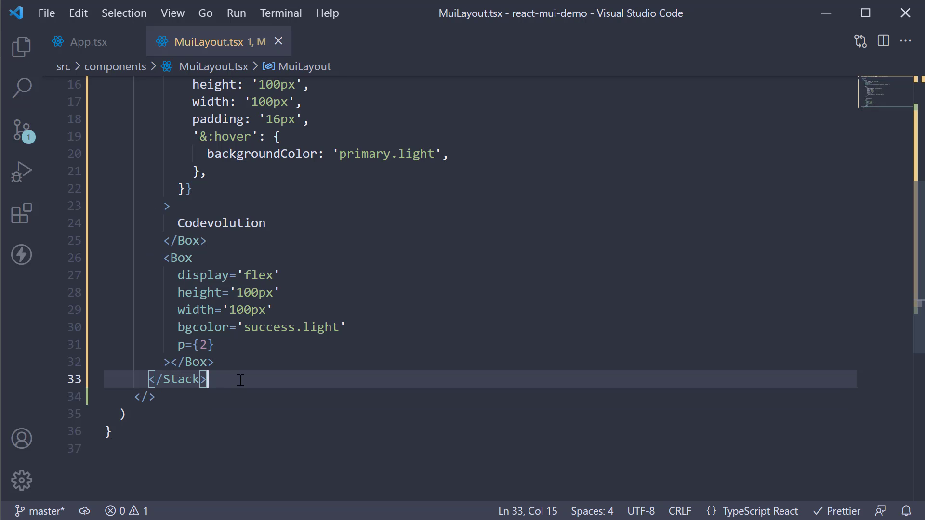
pyautogui.write('<Grid></Grid>')
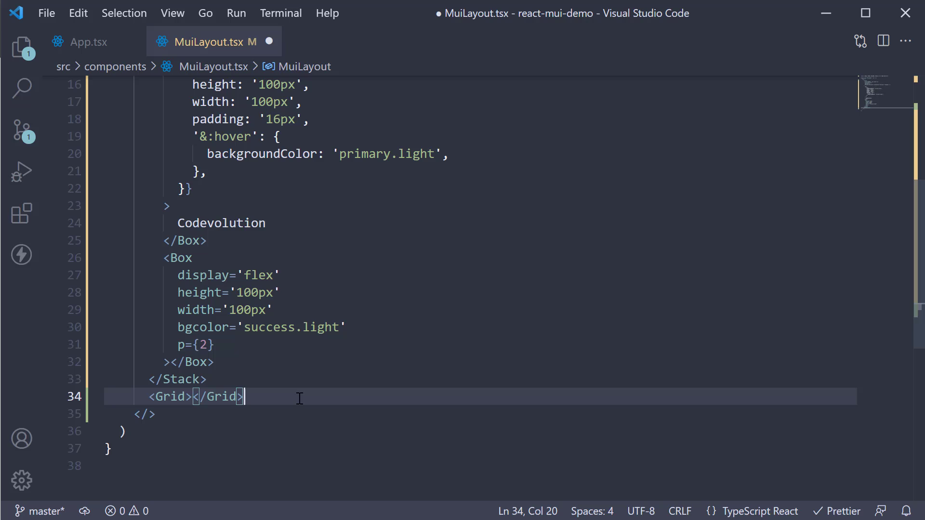
pyautogui.press('enter')
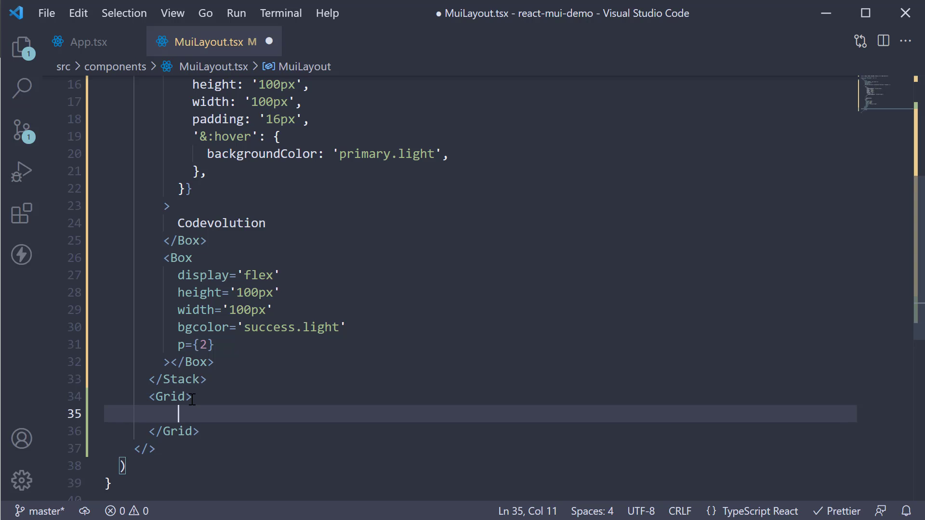
# Step: Make the Grid a container of four items with Boxes 'Item 1'–'Item 4' and bgcolor
pyautogui.write('<Grid')
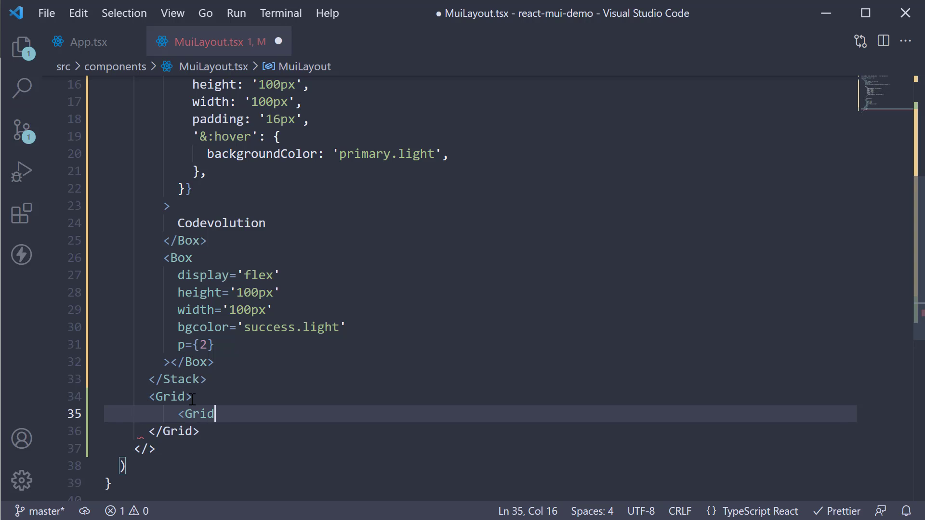
pyautogui.write('></Grid>')
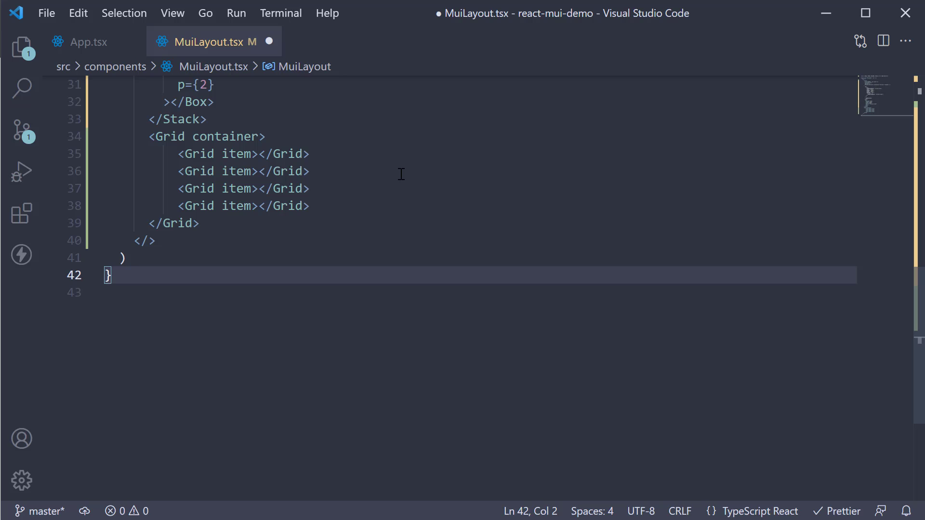
pyautogui.moveTo(348, 190)
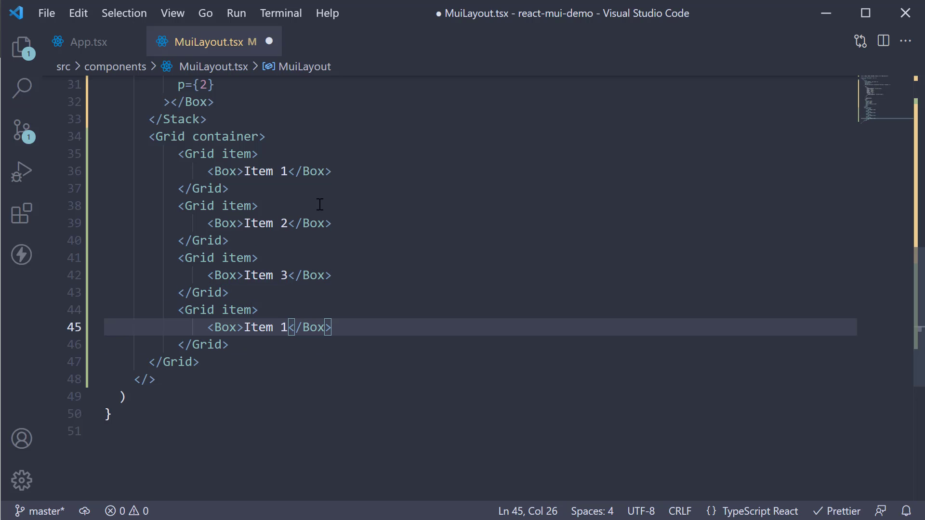
pyautogui.write('4')
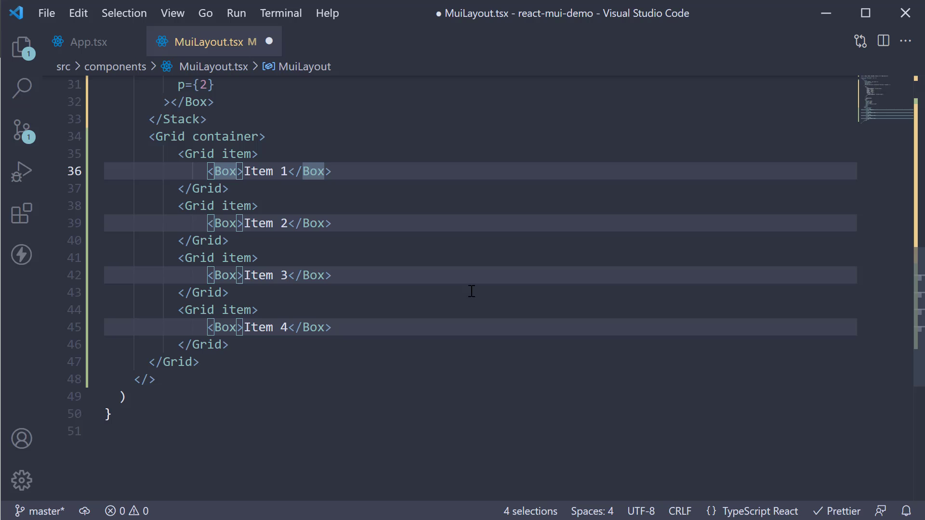
pyautogui.write('bgcolor=')
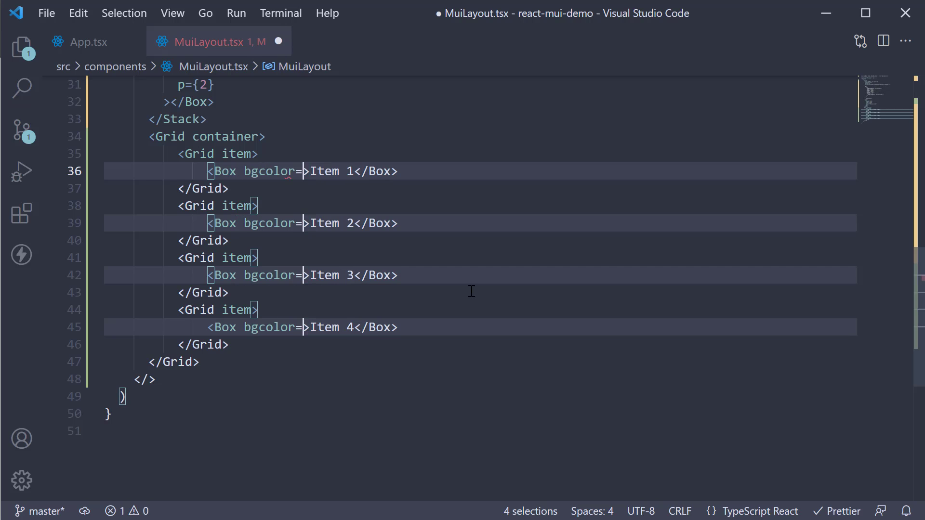
pyautogui.write("'pr")
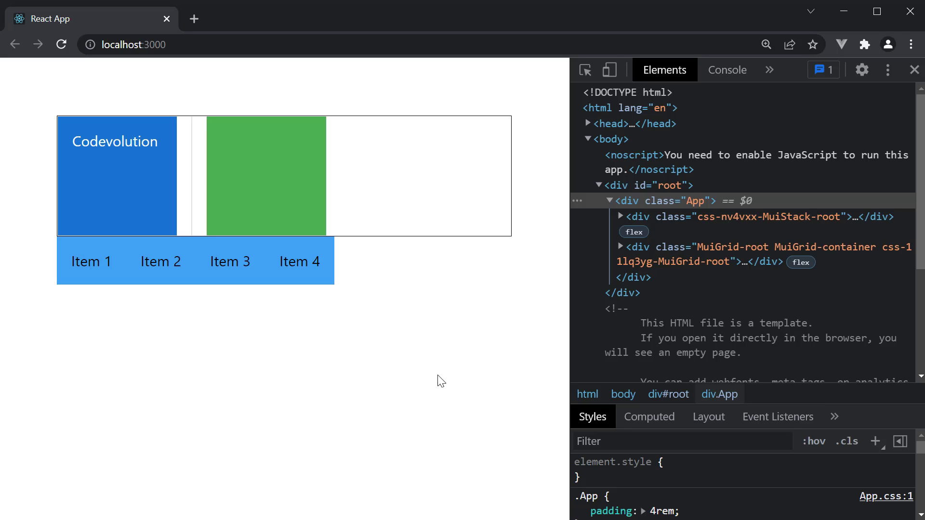
pyautogui.moveTo(323, 270)
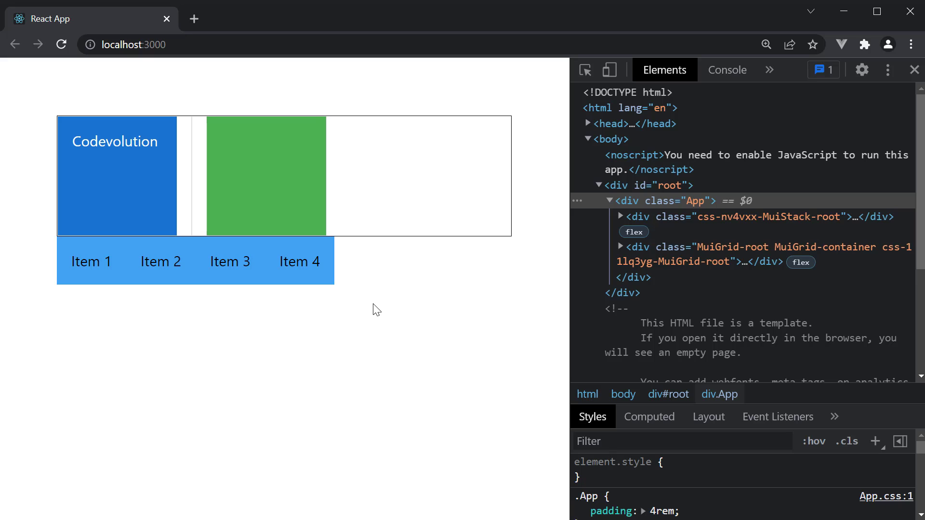
pyautogui.moveTo(236, 216)
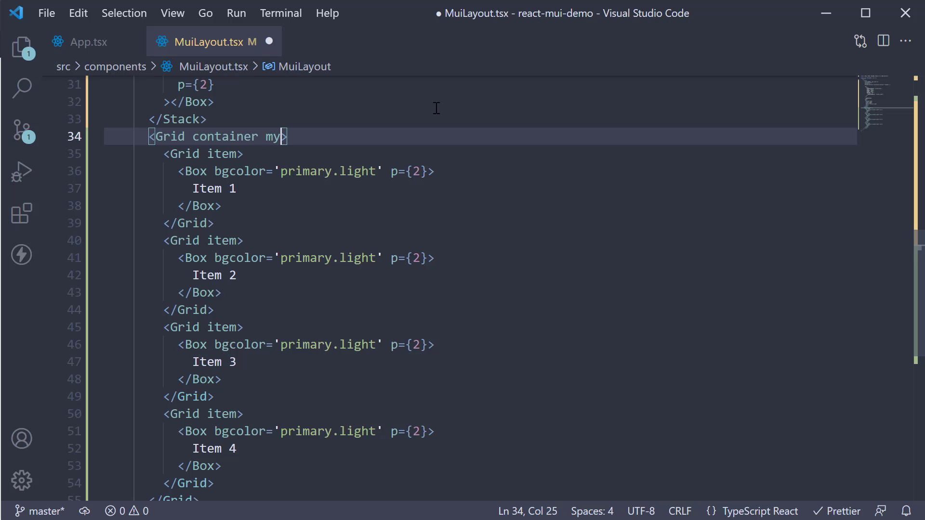
# Step: Add my={4} vertical margin to the Grid container and preview it
pyautogui.write('={}')
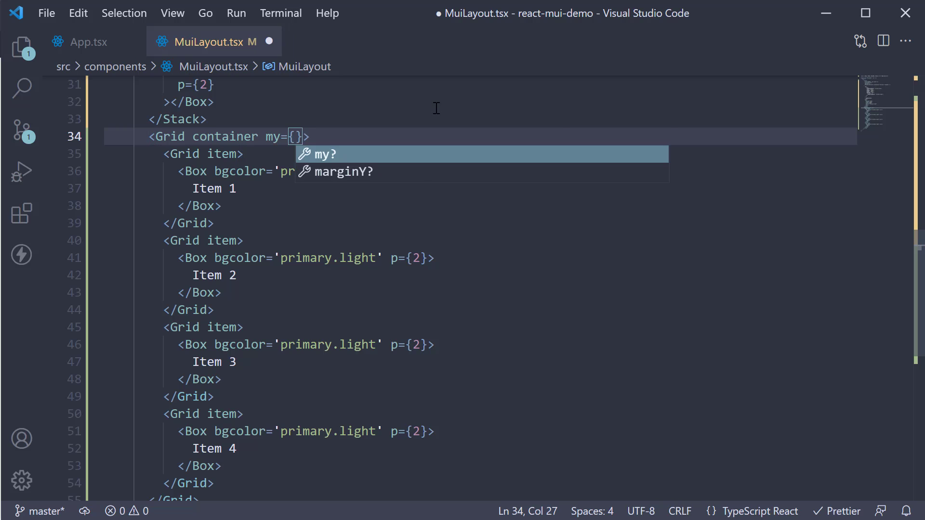
pyautogui.write('4')
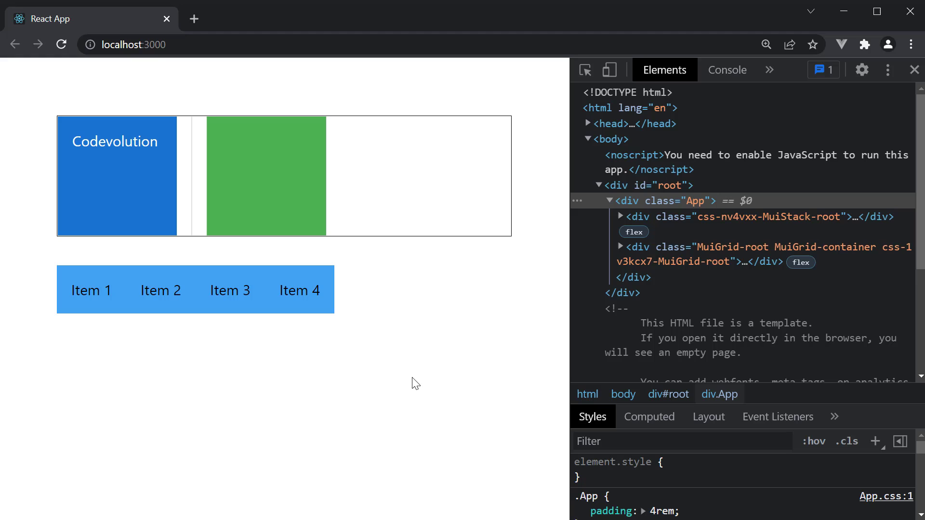
pyautogui.moveTo(252, 305)
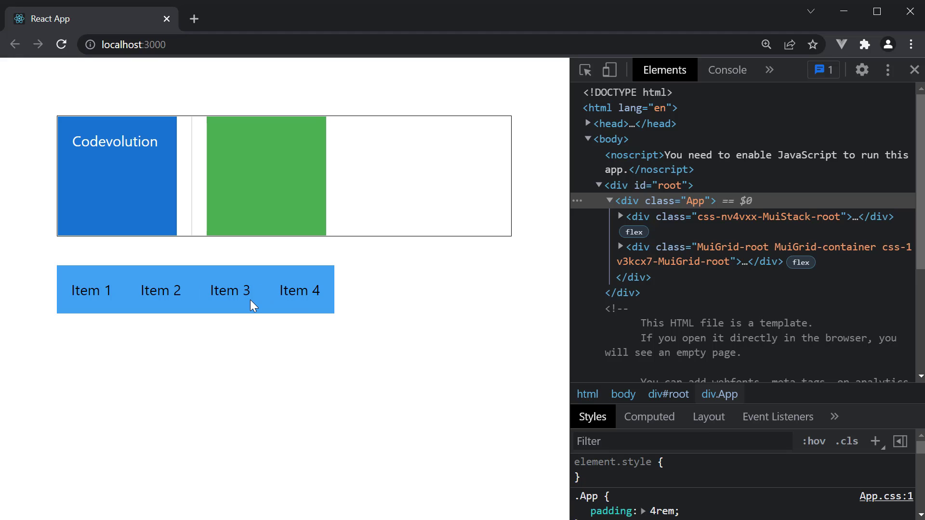
pyautogui.moveTo(252, 305)
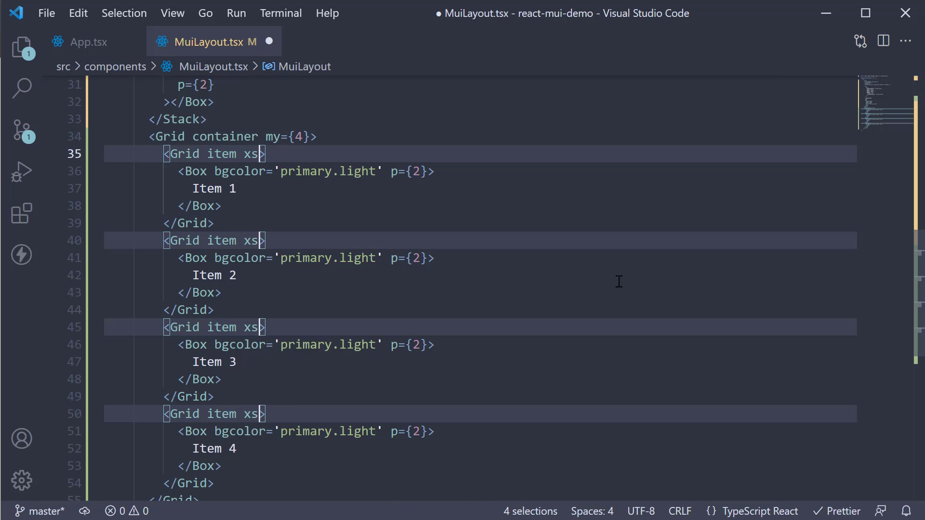
# Step: Add xs={6} to all four Grid items at once
pyautogui.write('={6}')
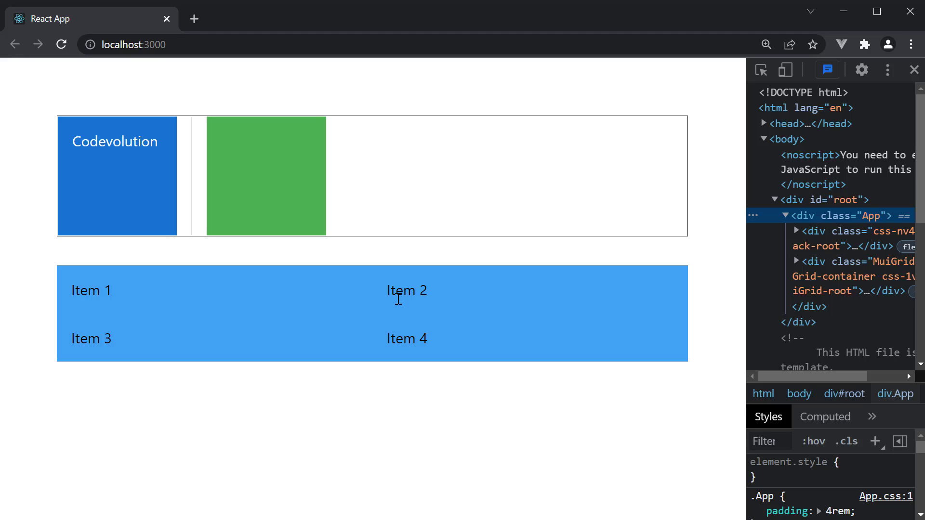
pyautogui.moveTo(407, 312)
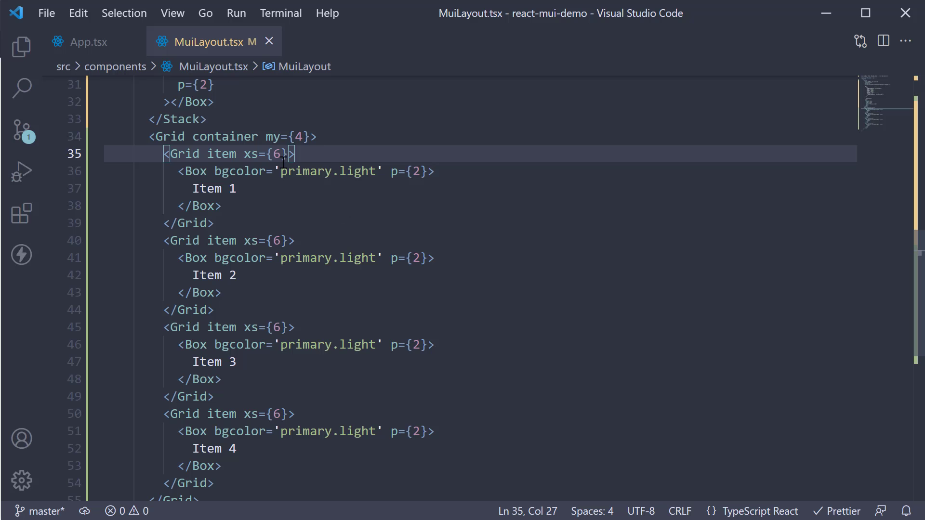
# Step: Change the four item widths to xs 3, 9, 9 and 3, and save
pyautogui.write('3')
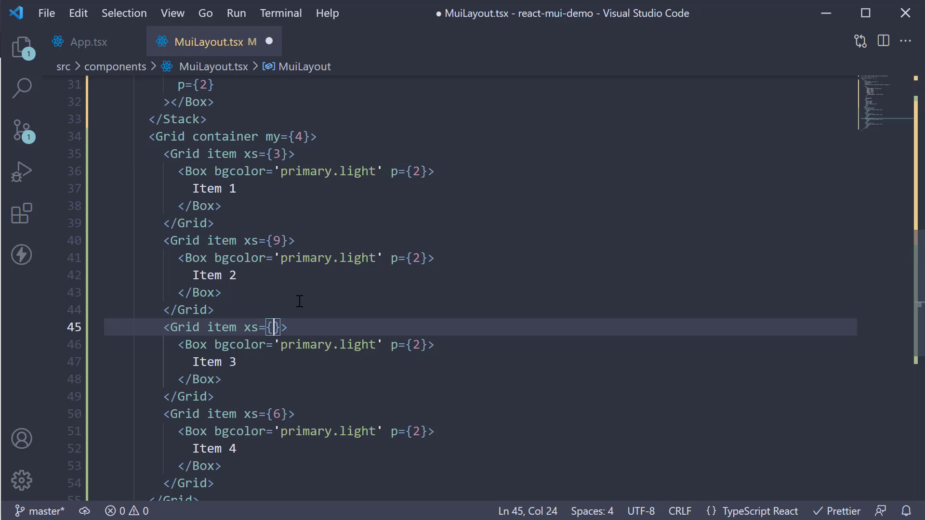
pyautogui.write('9')
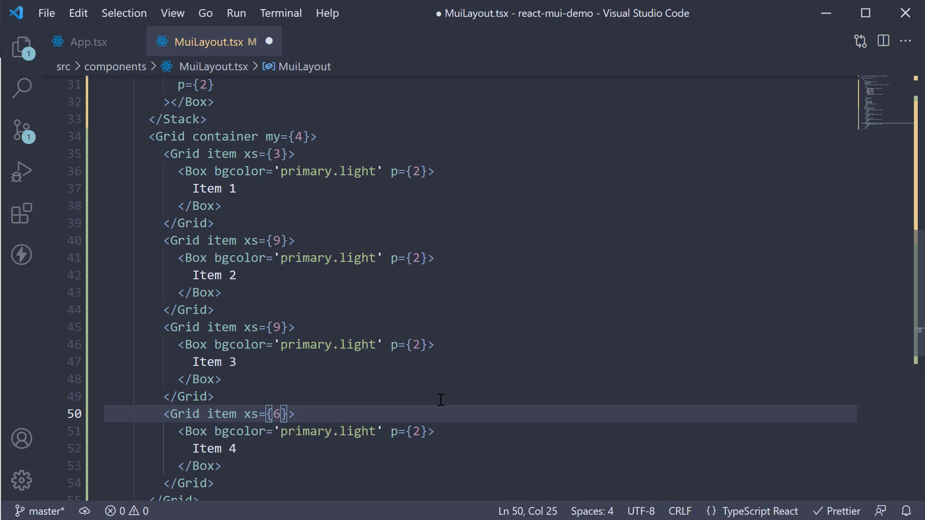
pyautogui.write('3')
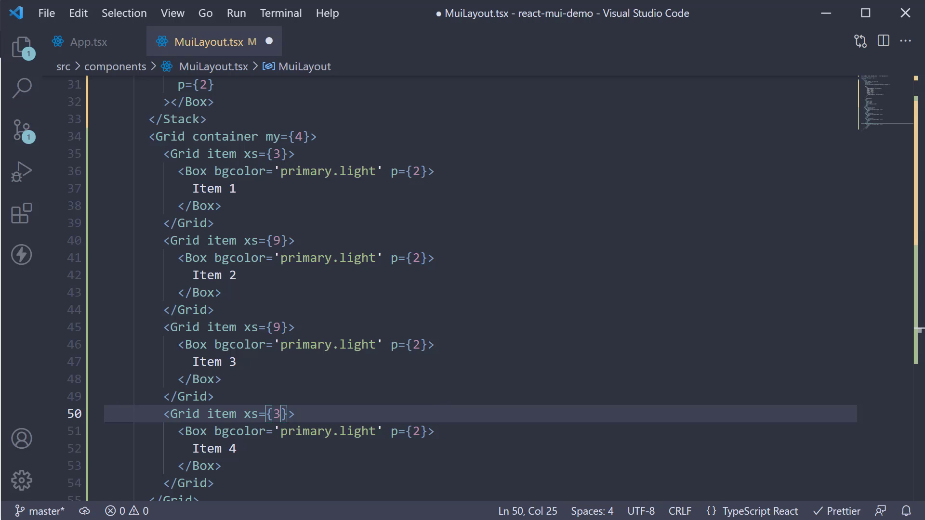
pyautogui.press('ctrl+s')
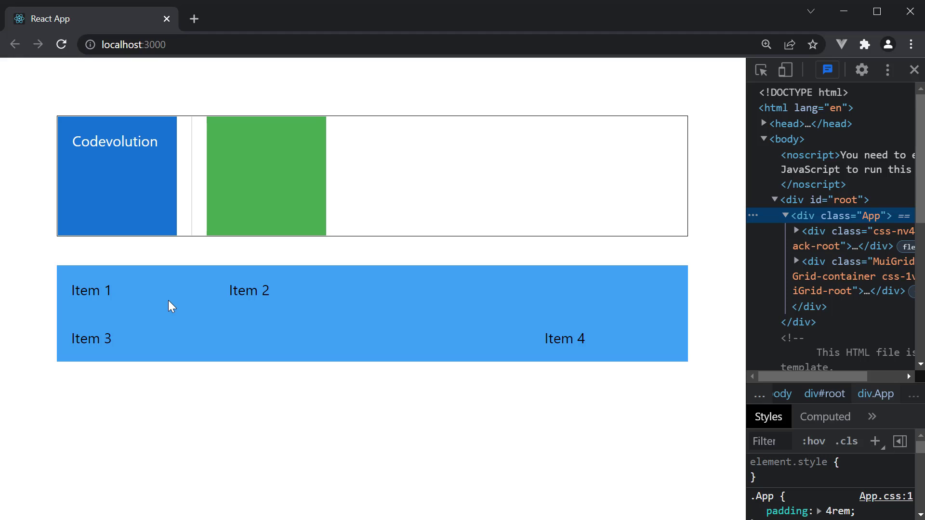
pyautogui.moveTo(308, 311)
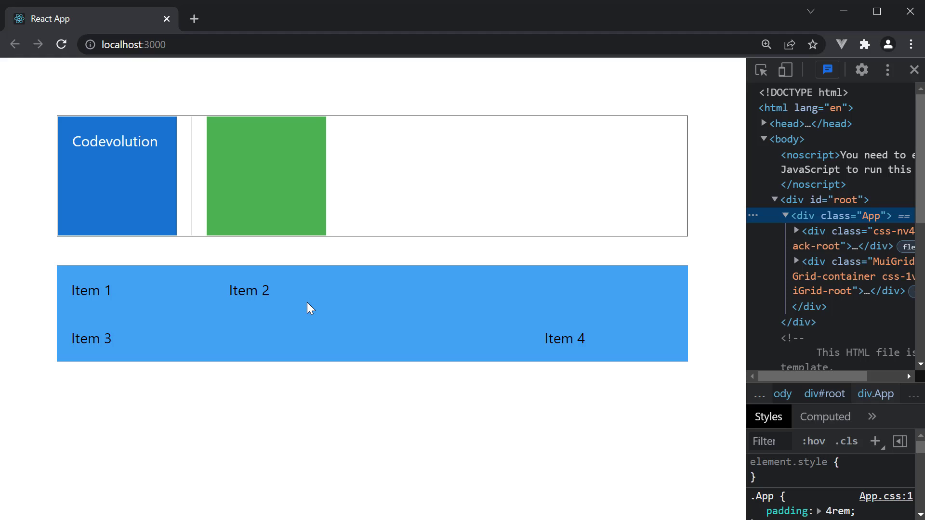
pyautogui.moveTo(232, 354)
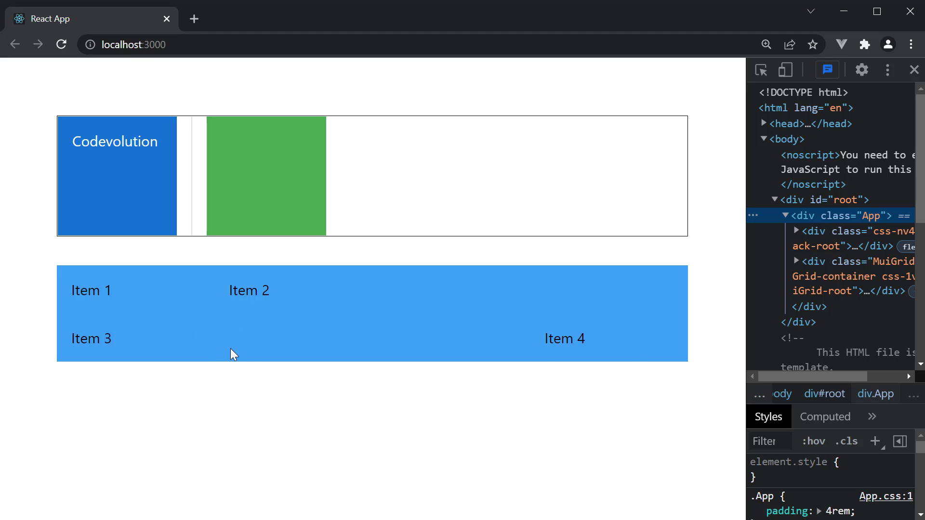
pyautogui.moveTo(326, 354)
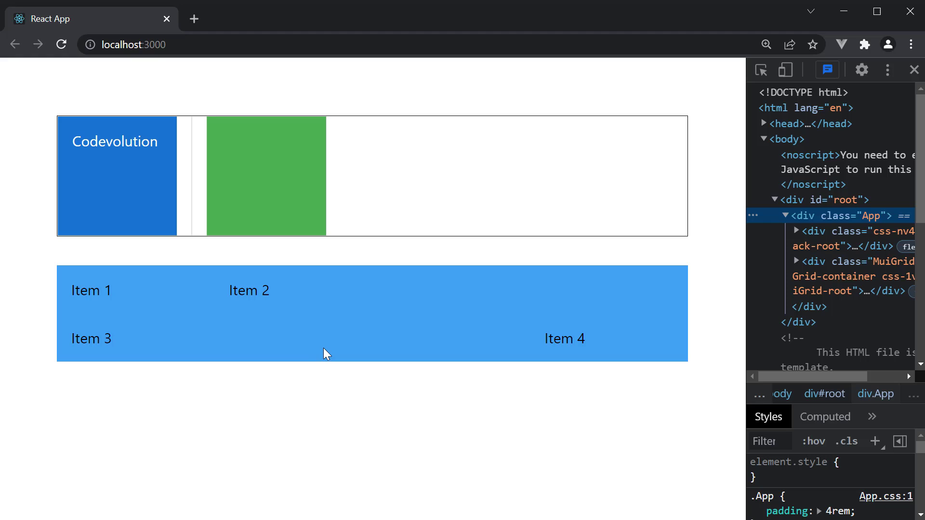
pyautogui.moveTo(600, 352)
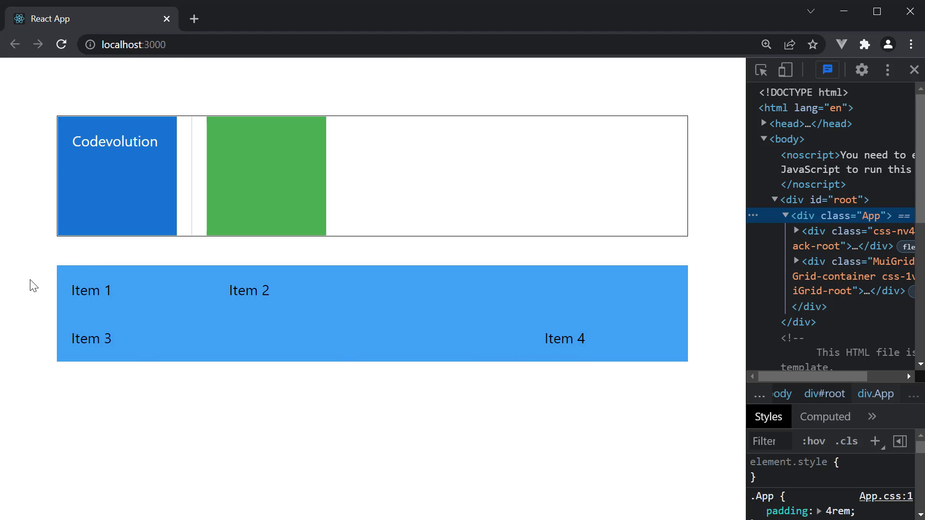
pyautogui.moveTo(761, 69)
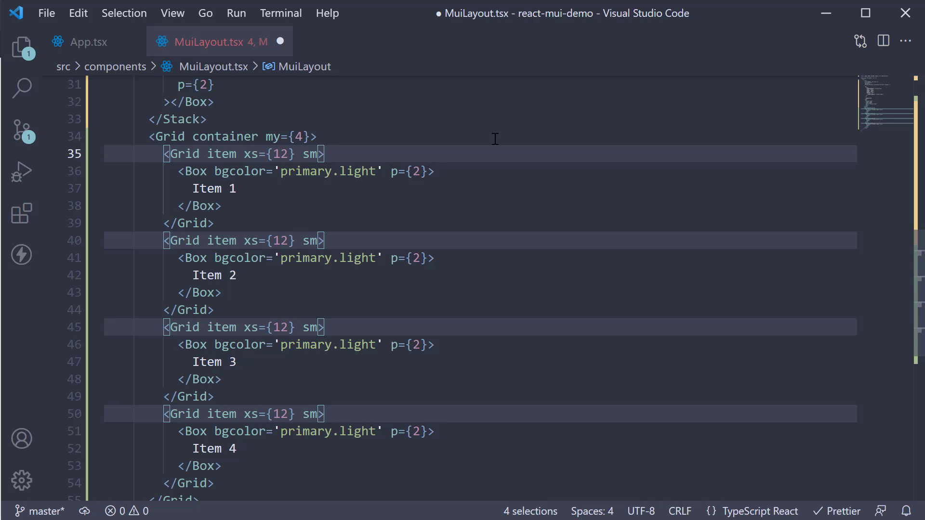
# Step: Give every Grid item sm={6} alongside xs 12 and save
pyautogui.write('={6}')
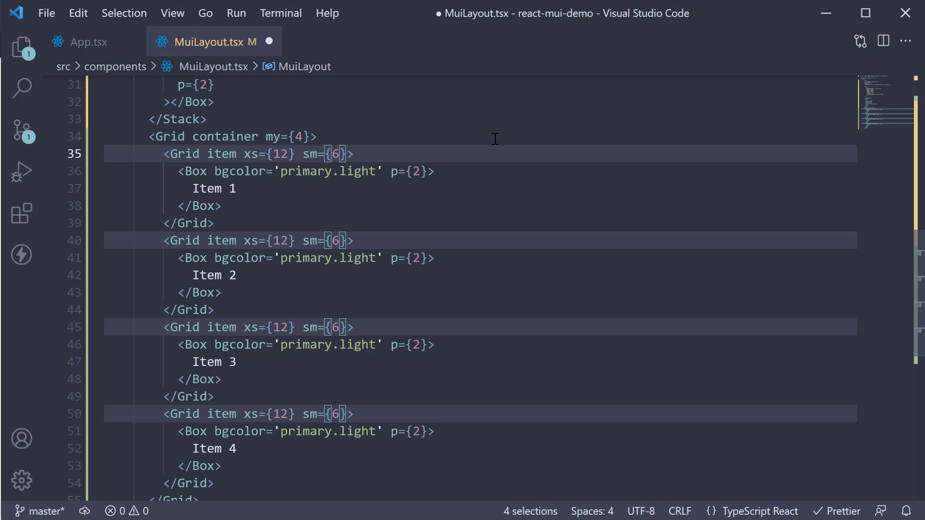
pyautogui.press('ctrl+s')
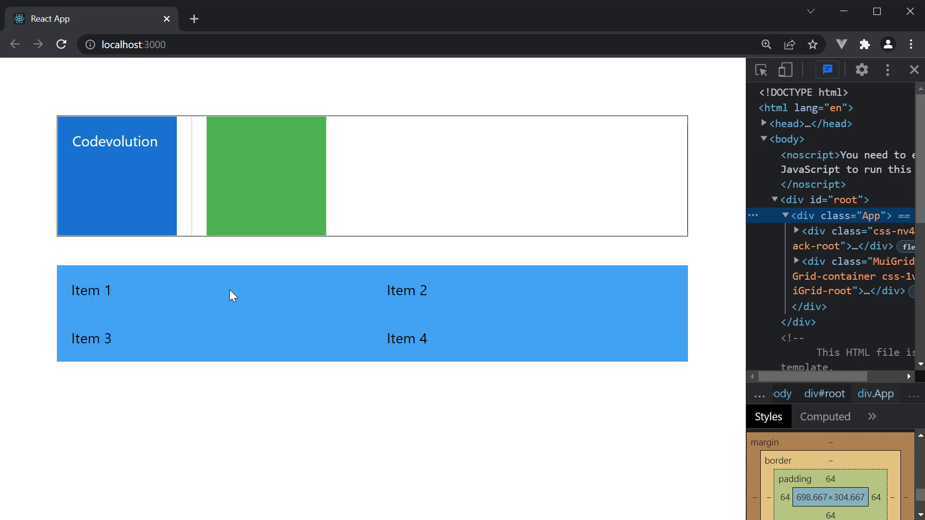
pyautogui.moveTo(559, 305)
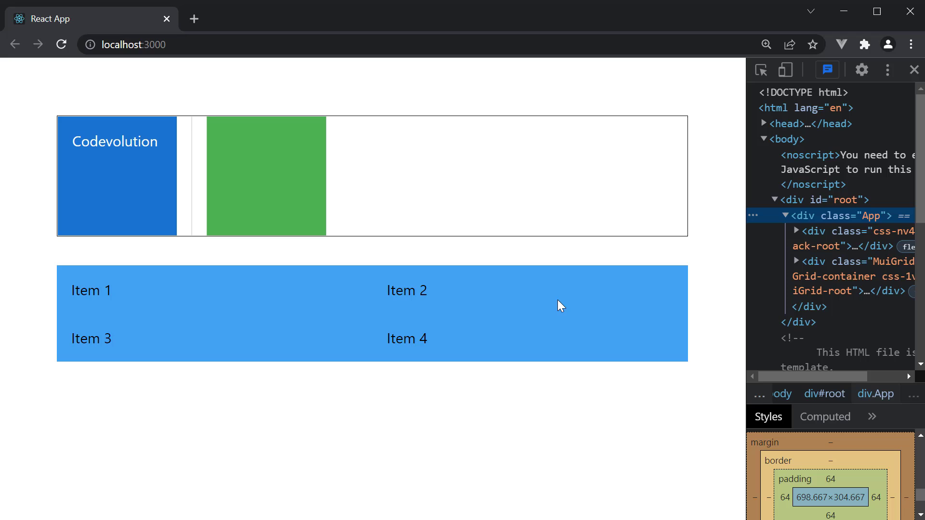
pyautogui.moveTo(433, 342)
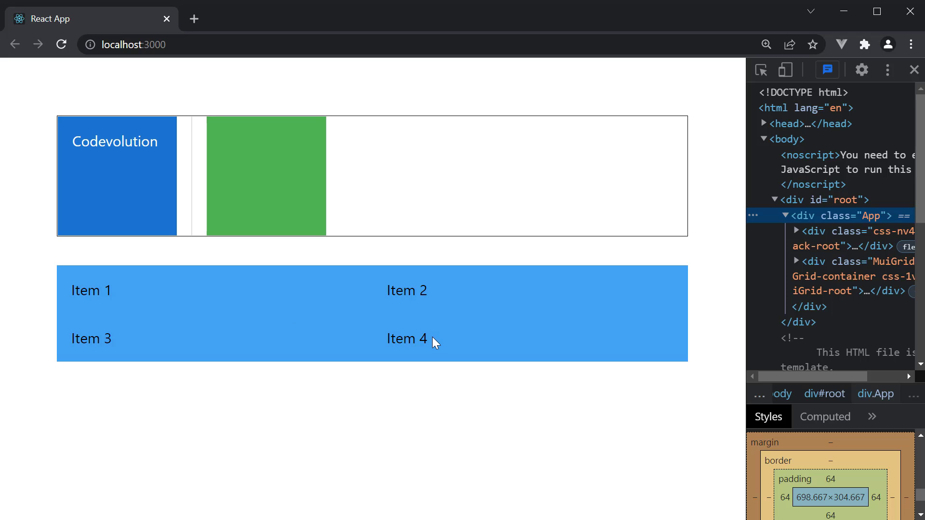
pyautogui.moveTo(861, 276)
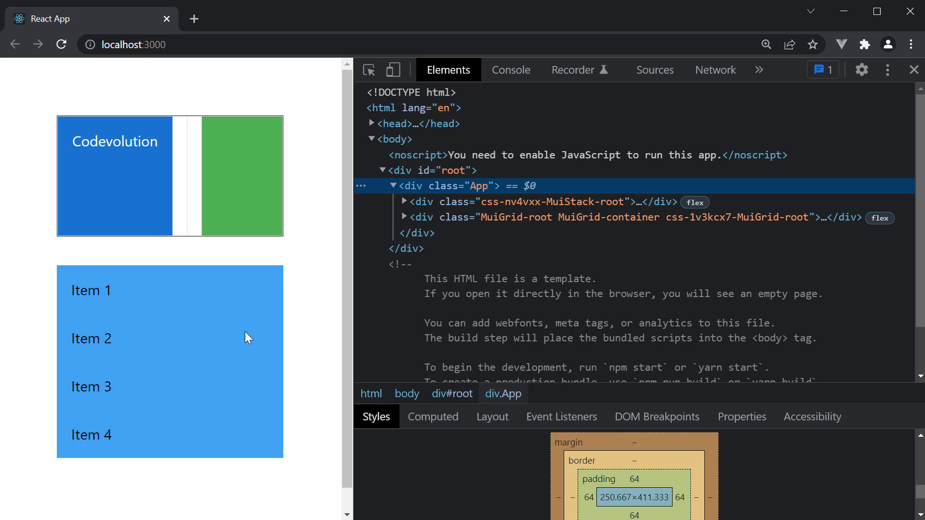
pyautogui.moveTo(244, 298)
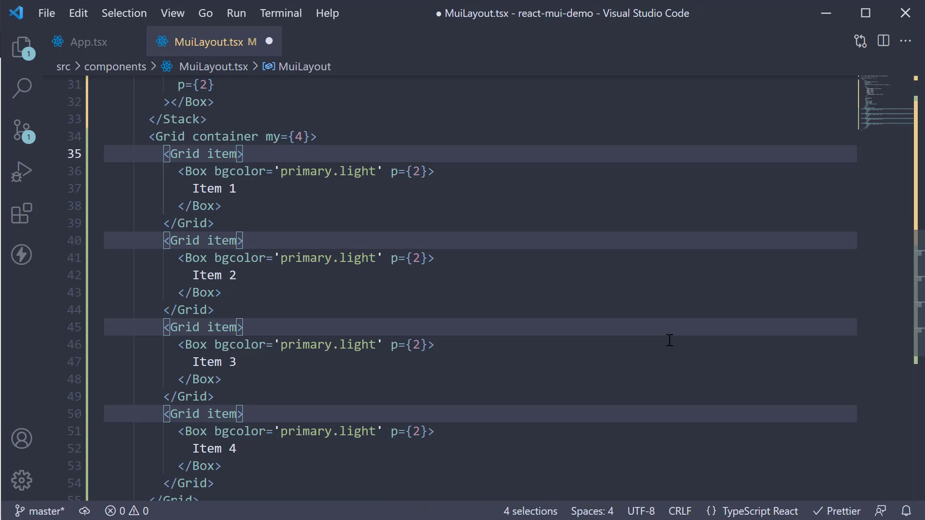
# Step: Add a bare xs prop to all four Grid items and save
pyautogui.write('xs')
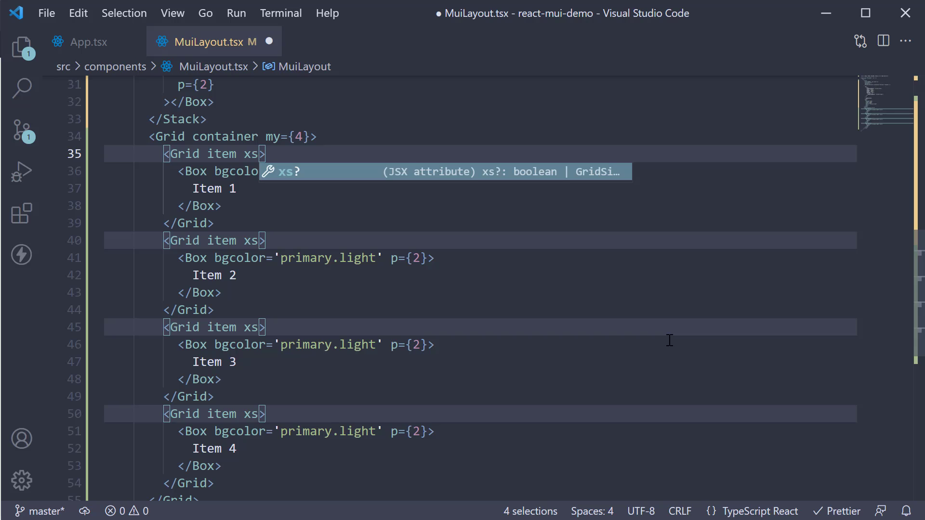
pyautogui.press('ctrl+s')
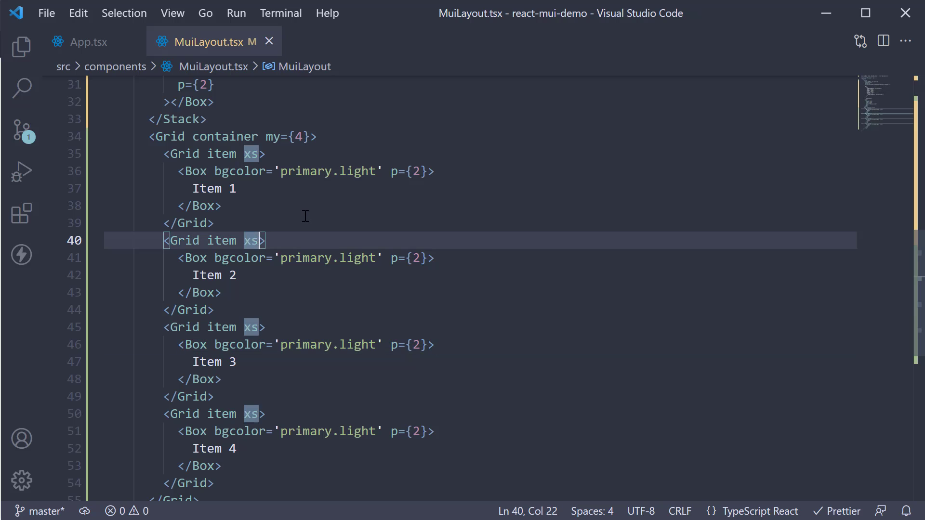
pyautogui.write('={}')
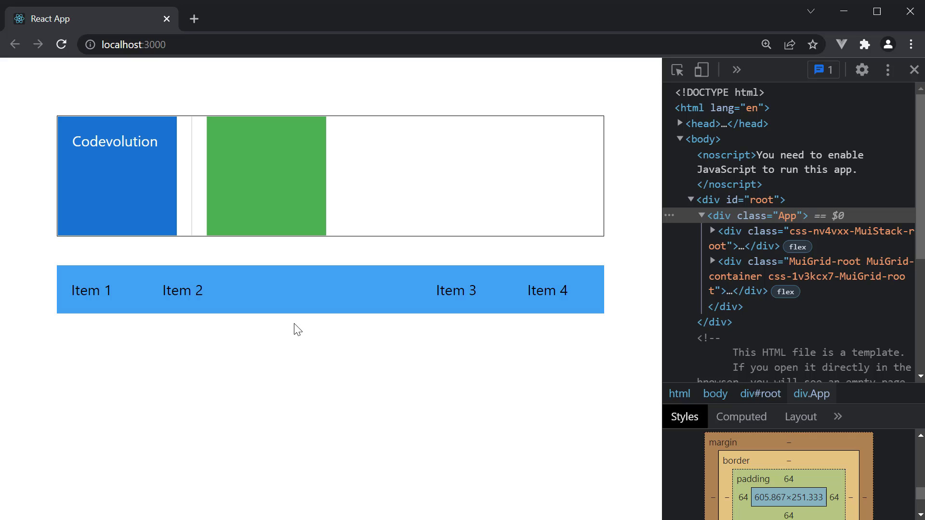
pyautogui.moveTo(297, 315)
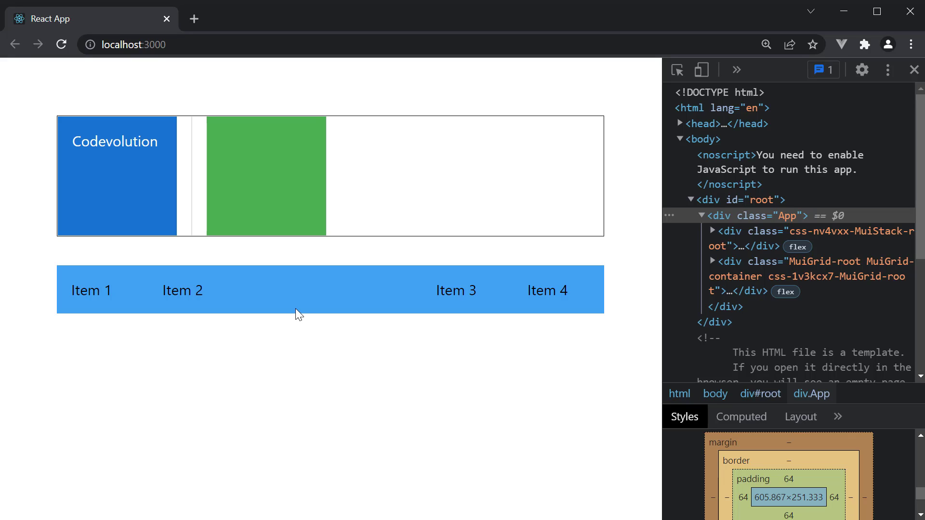
pyautogui.moveTo(459, 320)
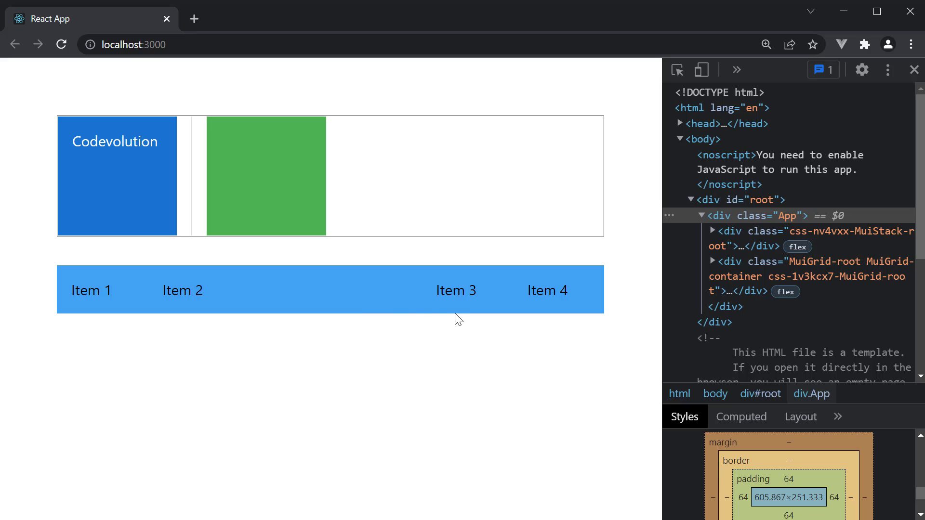
pyautogui.moveTo(562, 315)
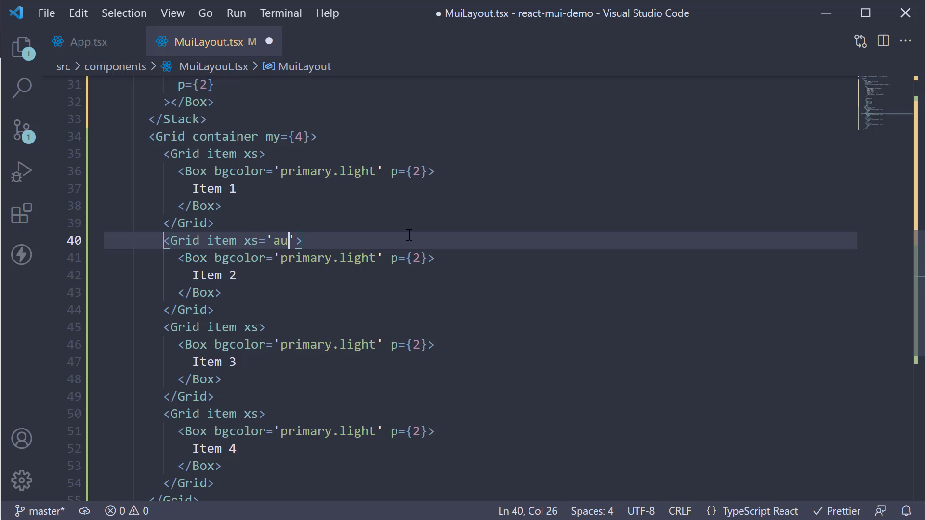
# Step: Set Item 2's Grid prop to xs='auto'
pyautogui.write('to')
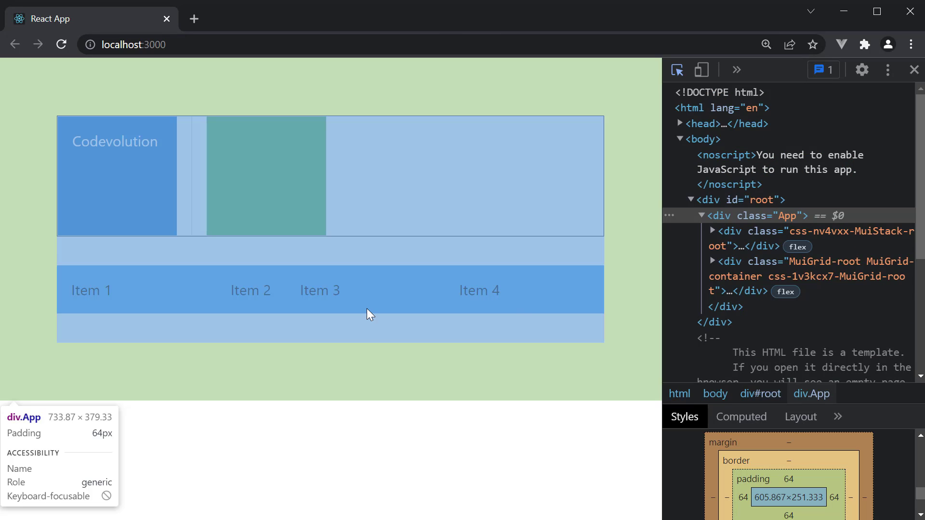
pyautogui.moveTo(136, 290)
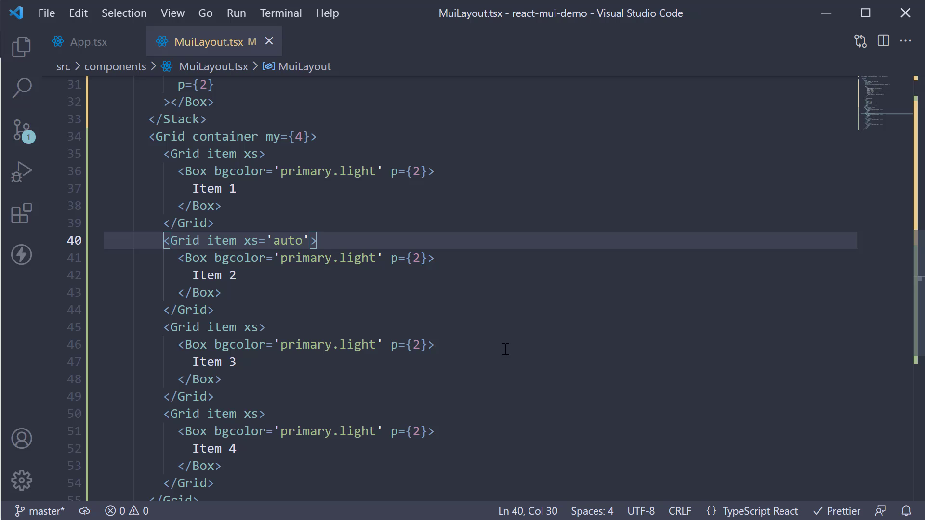
# Step: Add spacing={2} to the Grid container and save
pyautogui.scroll(3)
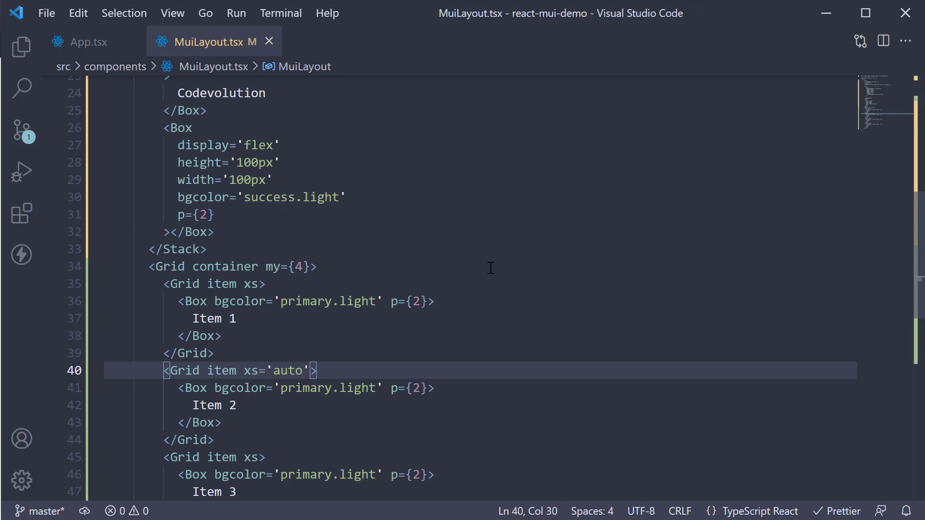
pyautogui.scroll(-3)
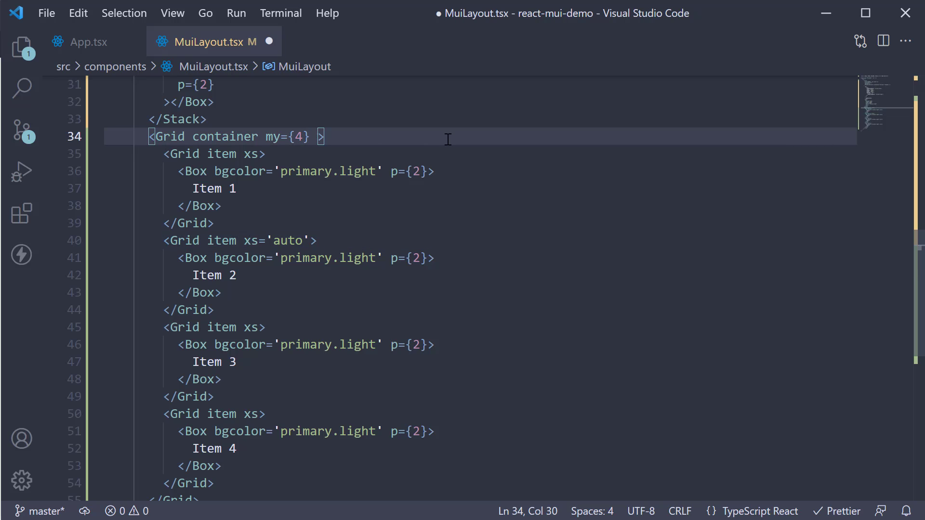
pyautogui.write('spacing=')
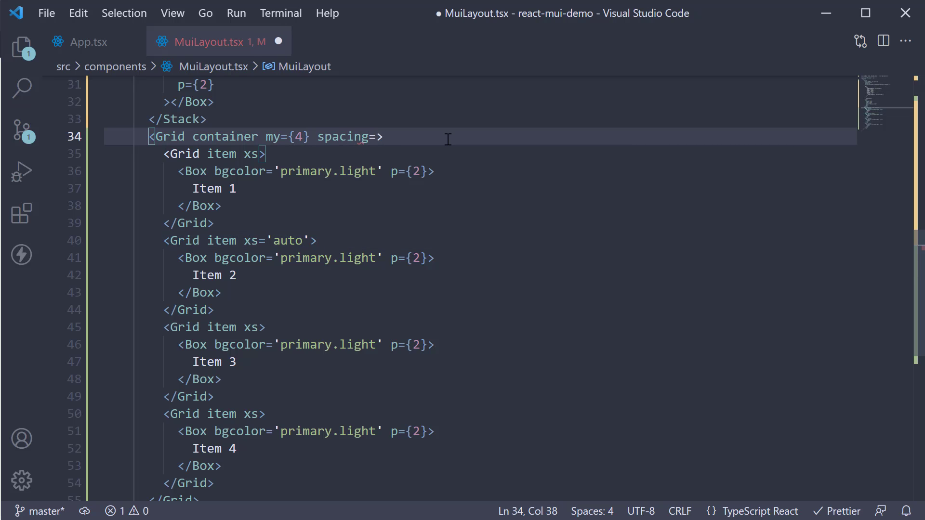
pyautogui.write('{2}')
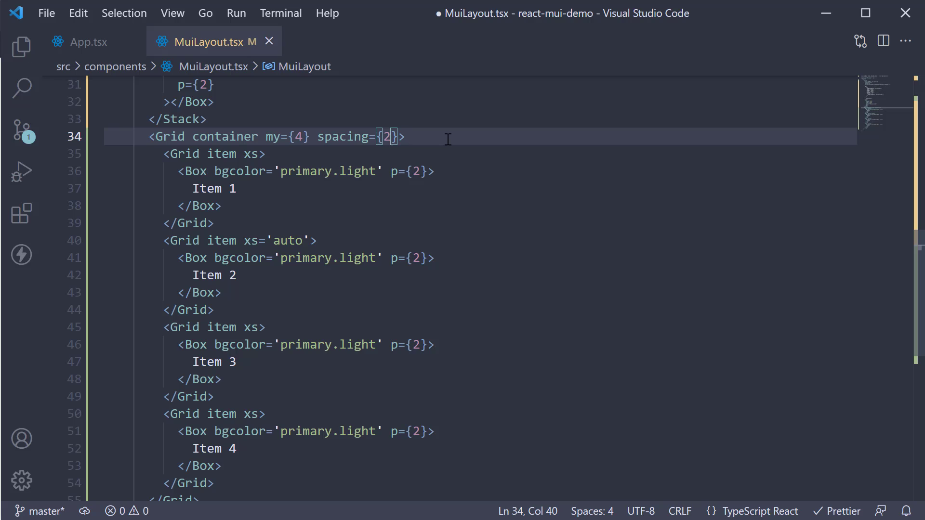
pyautogui.press('ctrl+s')
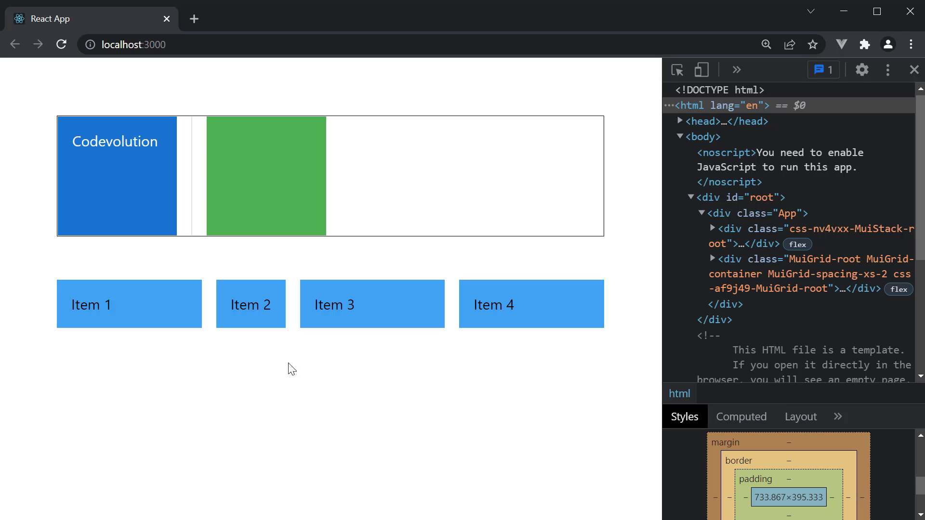
pyautogui.moveTo(211, 324)
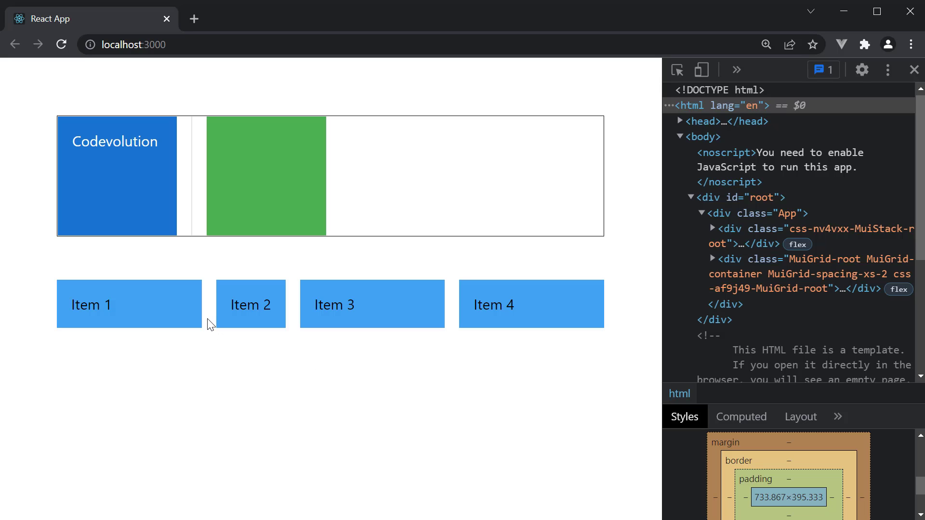
pyautogui.moveTo(433, 324)
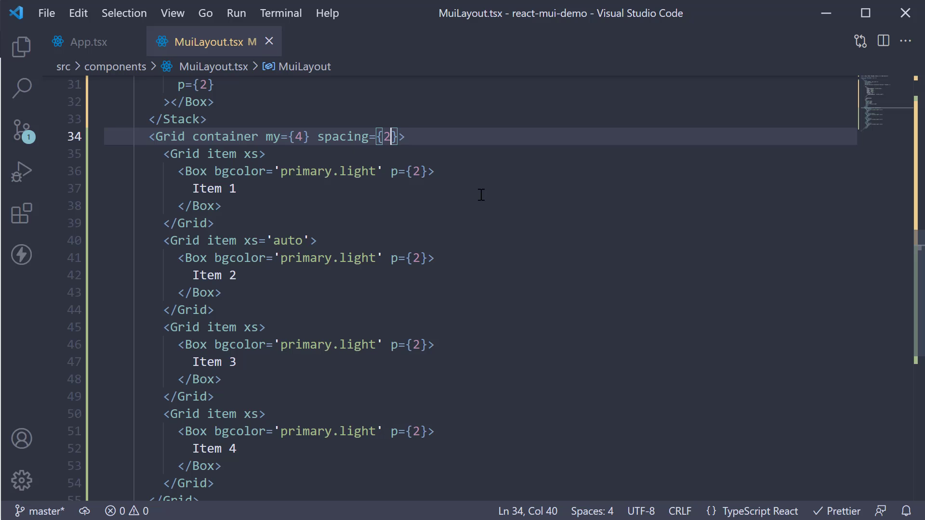
# Step: Rename spacing to rowSpacing, add columnSpacing={1}, and set all items to xs={6}
pyautogui.click(234, 189)
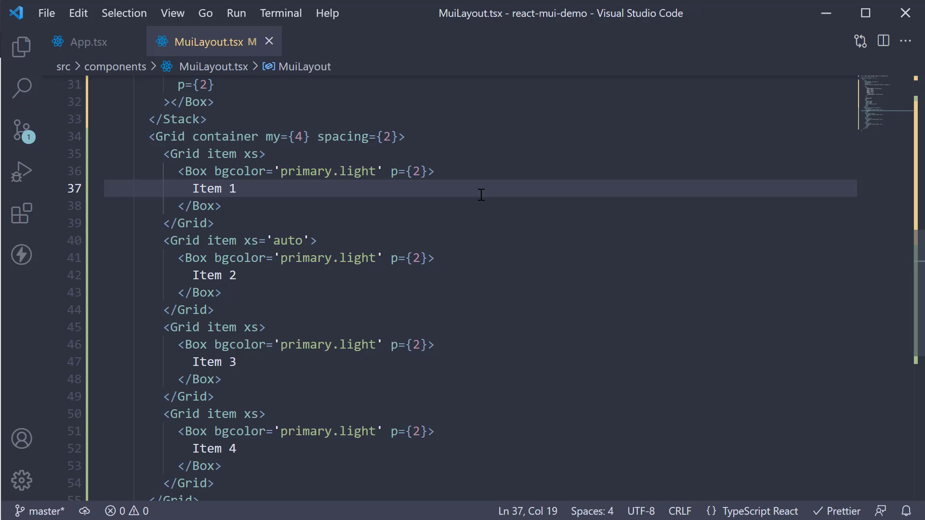
pyautogui.doubleClick(342, 137)
pyautogui.write('rowS')
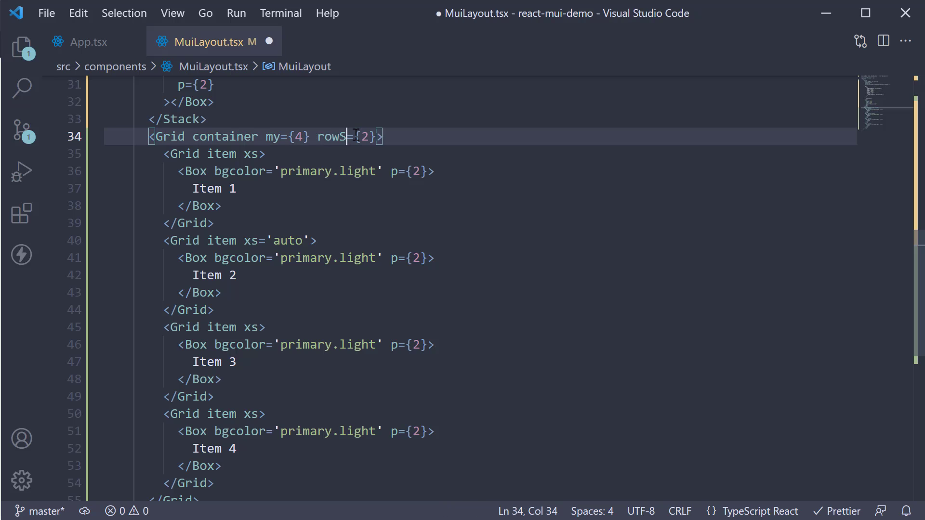
pyautogui.write('pacing')
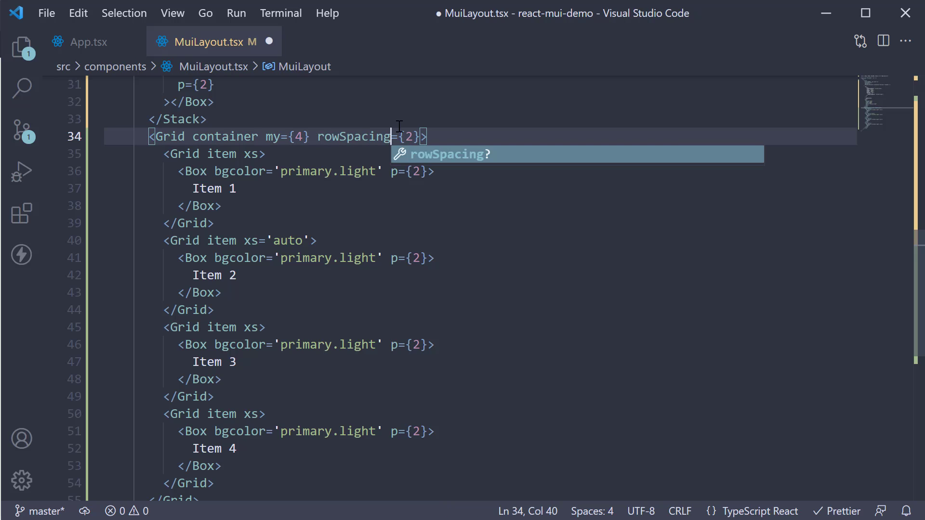
pyautogui.write('columnSpacing={1')
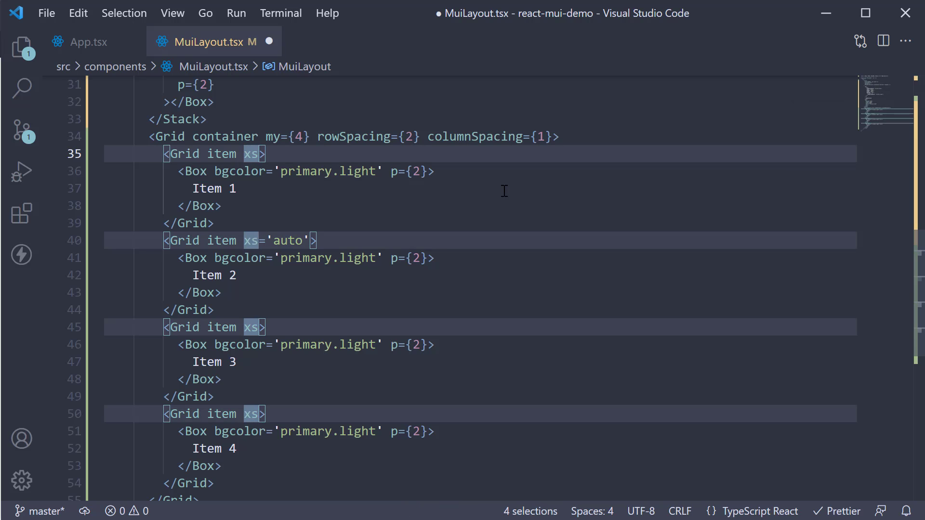
pyautogui.write('={6}')
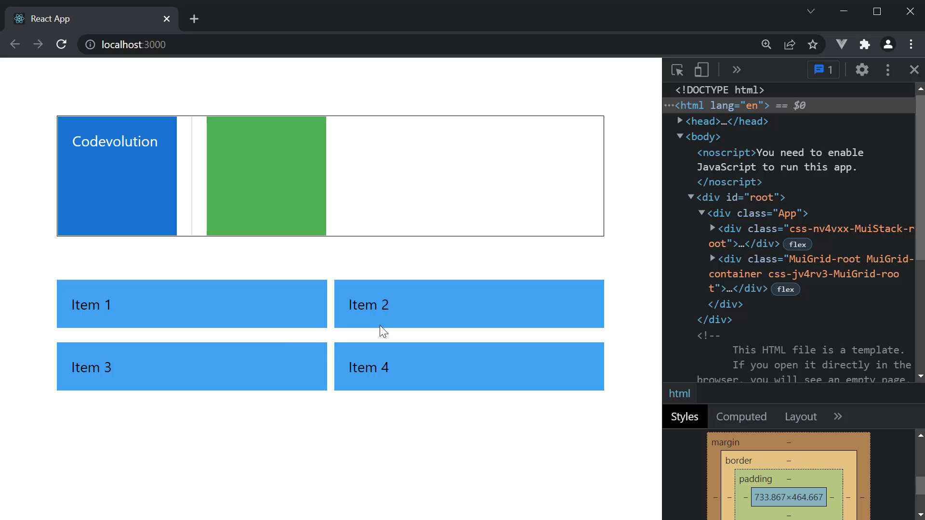
pyautogui.moveTo(341, 375)
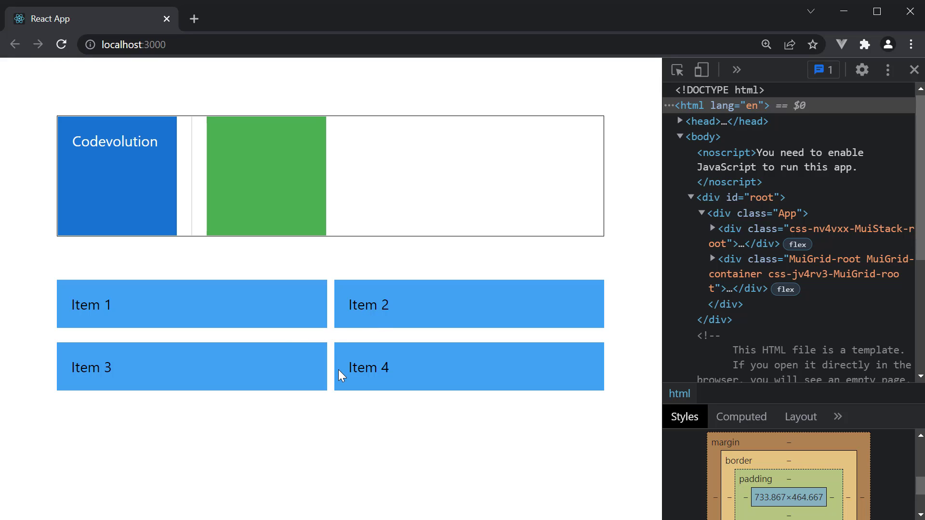
pyautogui.moveTo(416, 450)
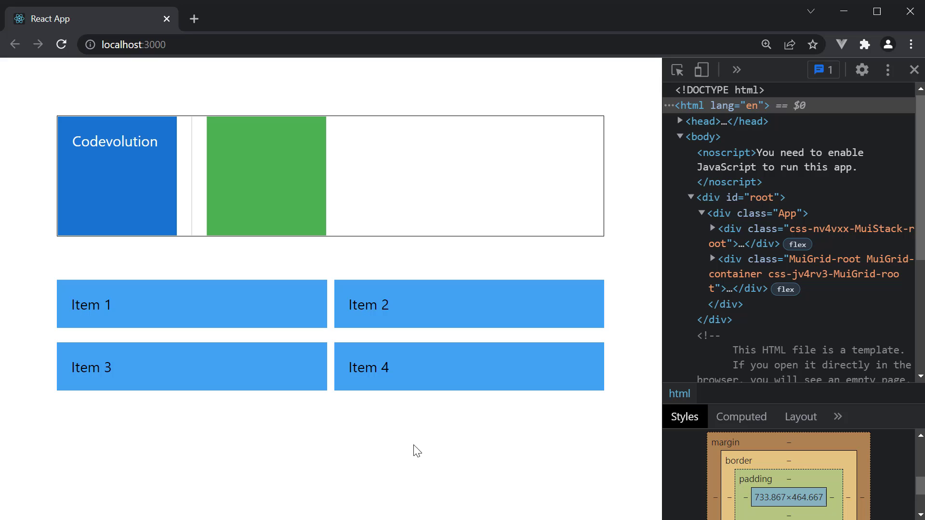
pyautogui.moveTo(555, 486)
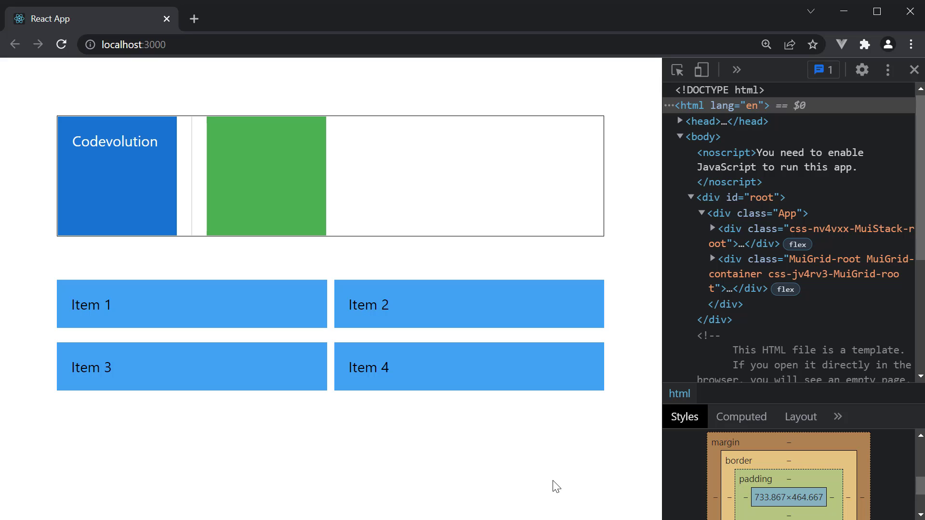
pyautogui.moveTo(492, 462)
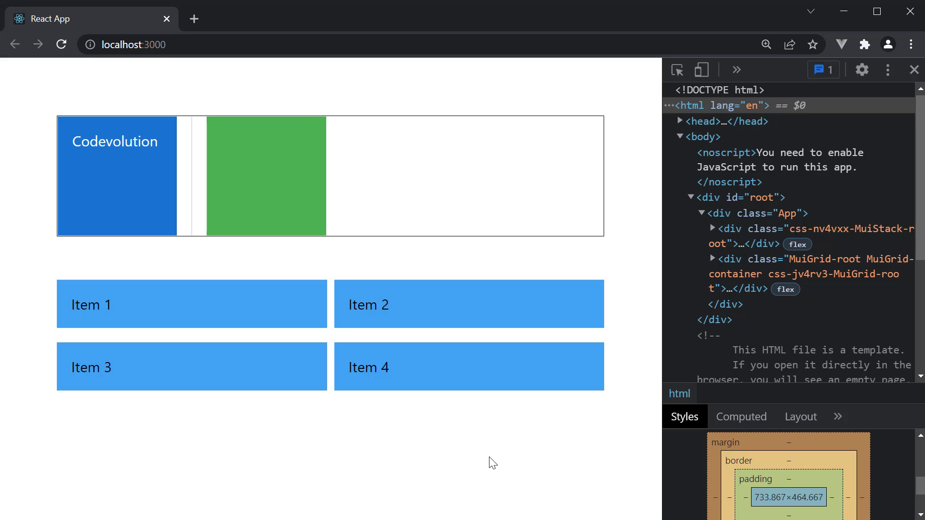